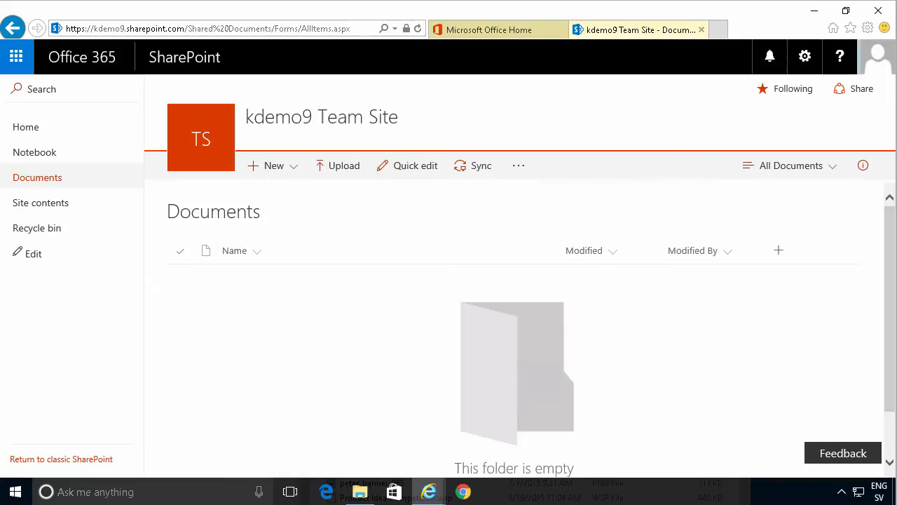
mouse_move(331, 168)
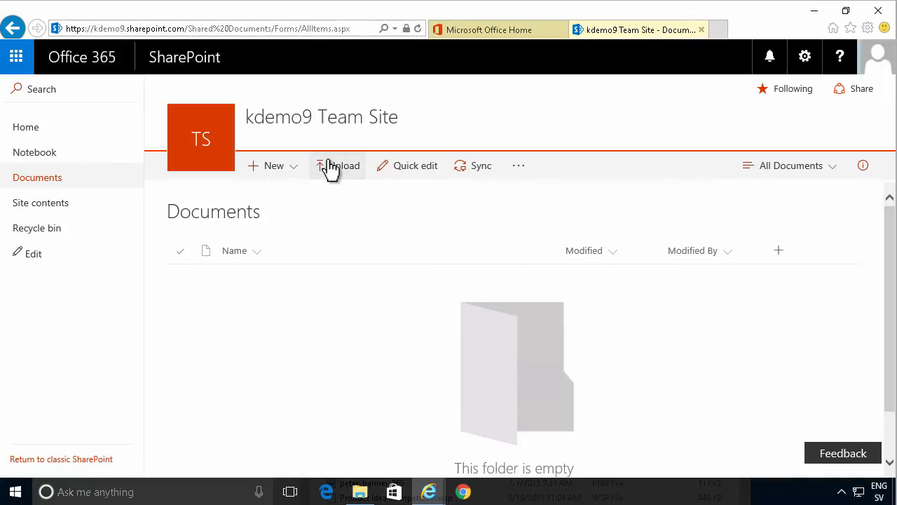
- Upload eleven files, 365 demo users through Contoso Phone Messages.stp, into the Documents library
left_click(338, 165)
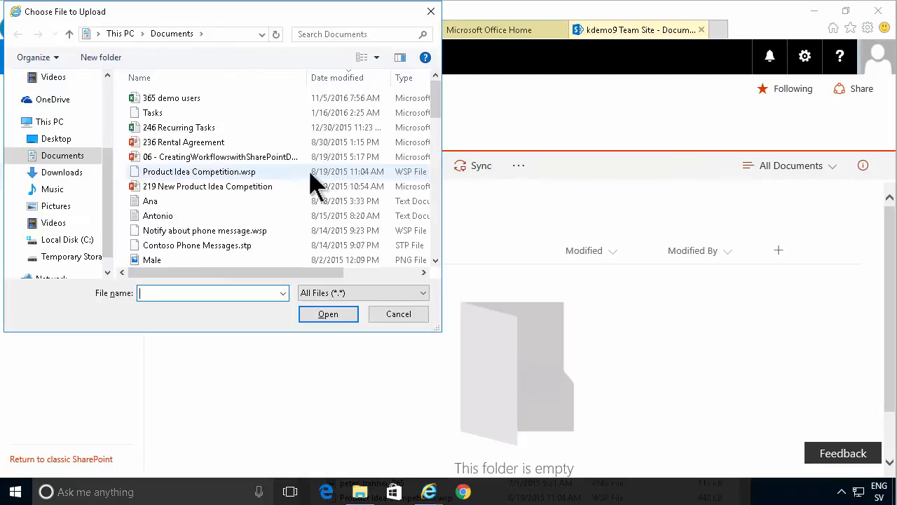
left_click(184, 142)
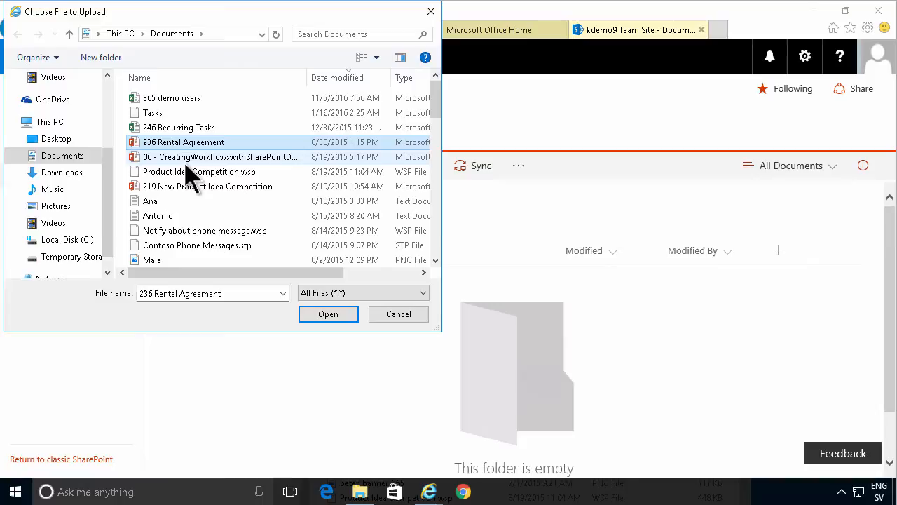
left_click(178, 127)
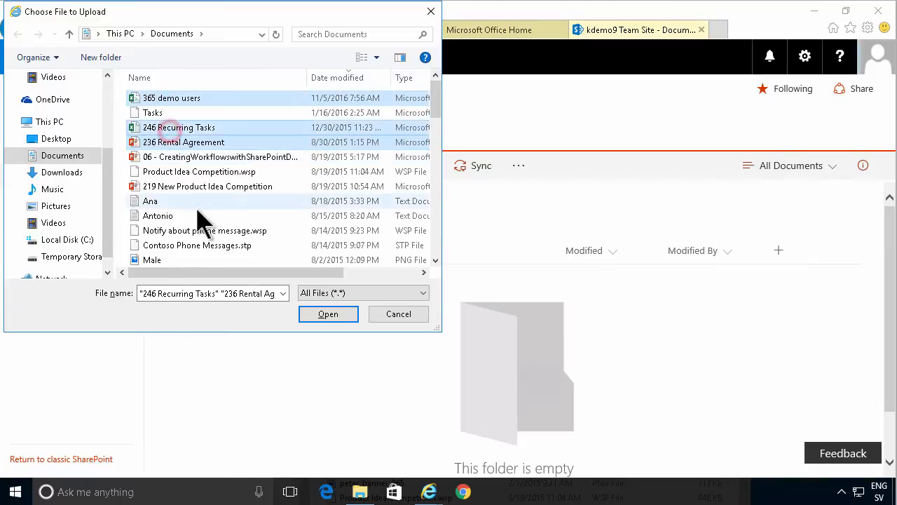
left_click(171, 98)
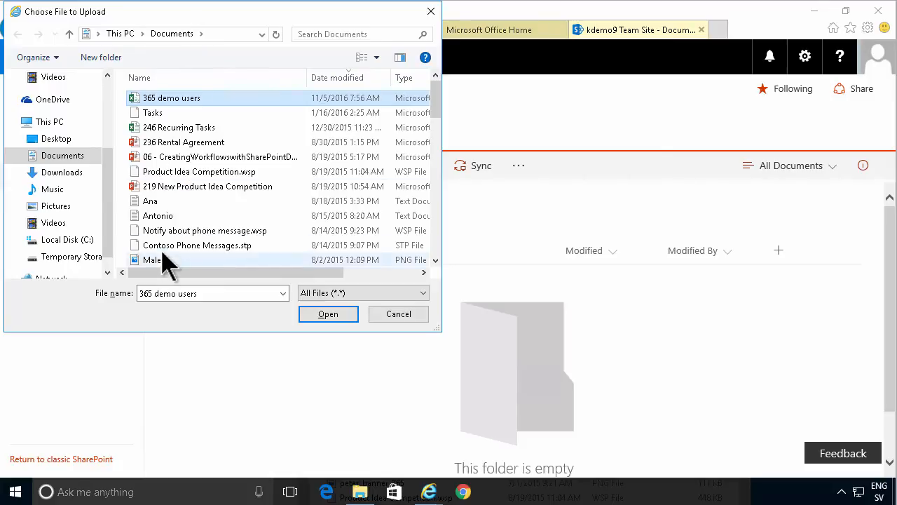
left_click(197, 245)
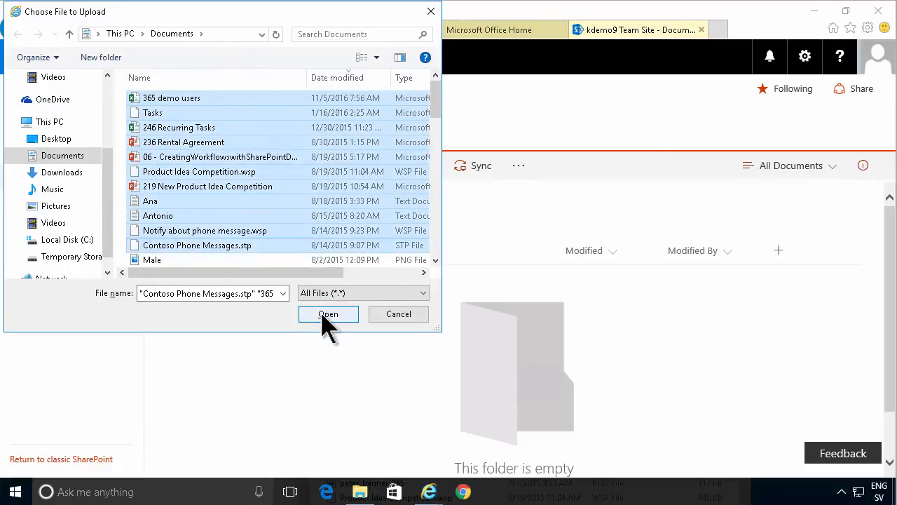
left_click(328, 313)
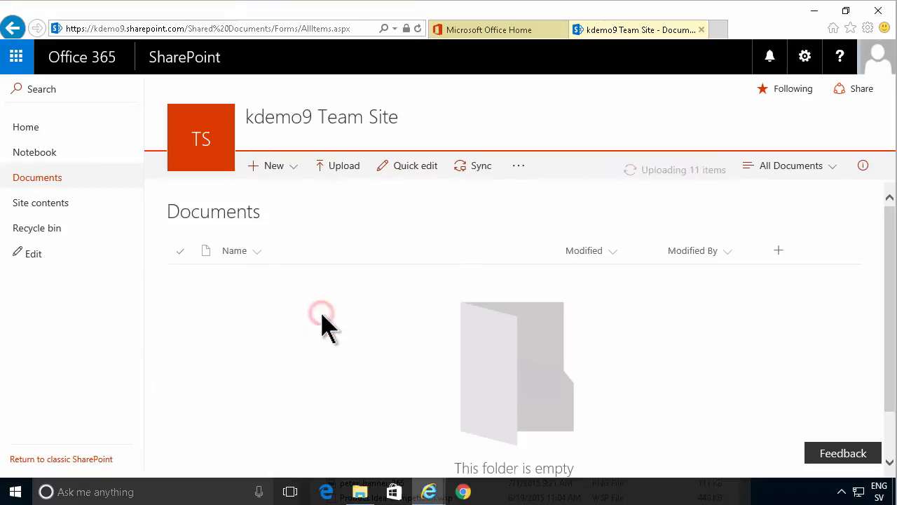
mouse_move(680, 172)
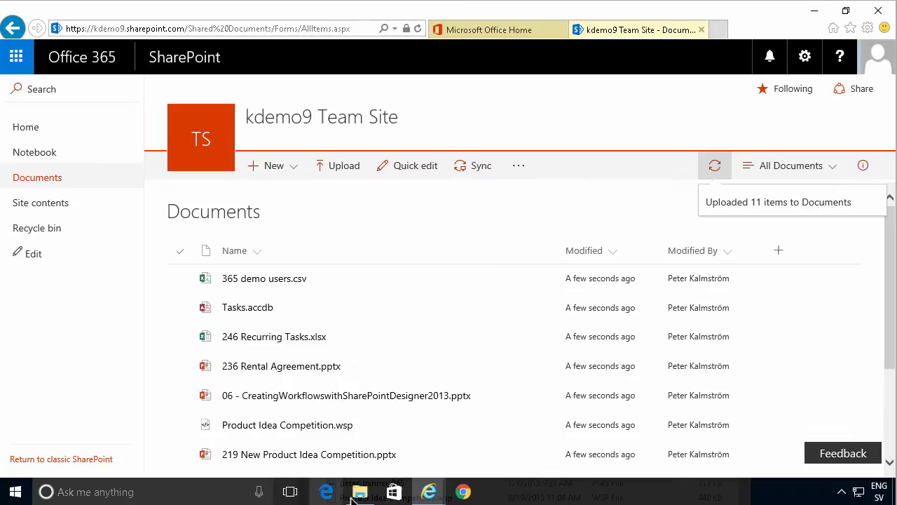
left_click(360, 490)
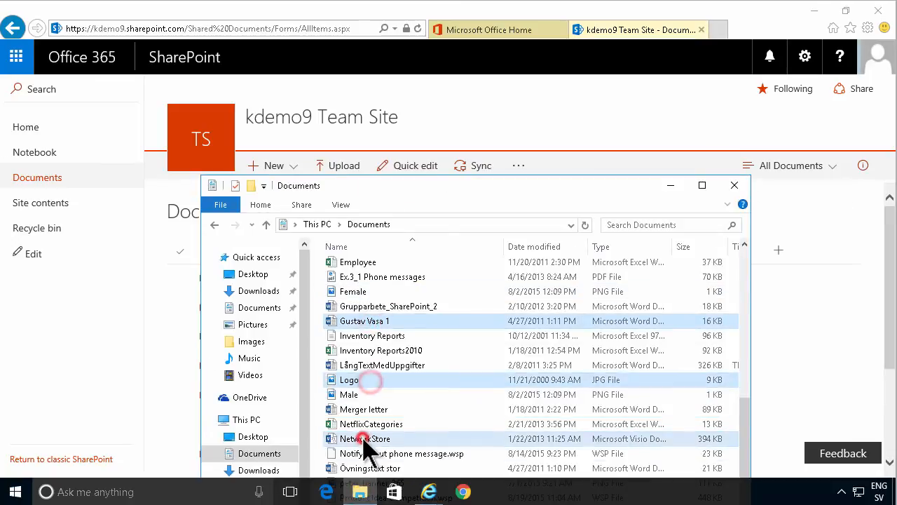
mouse_move(381, 350)
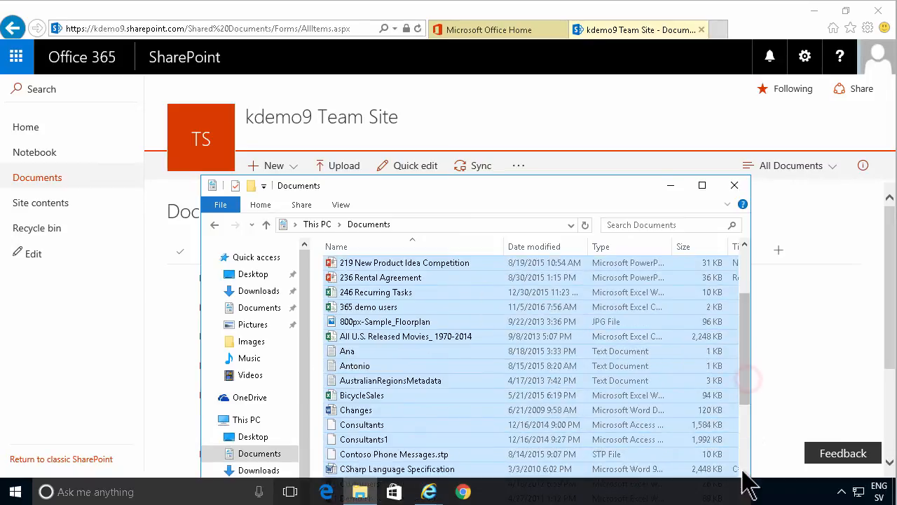
- Scroll up through the PC's Documents folder in File Explorer
scroll("up", 3)
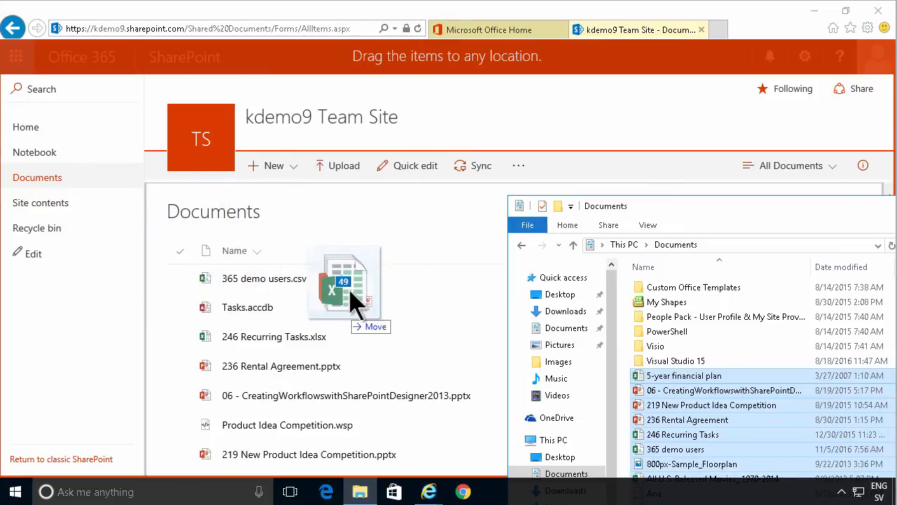
left_click_drag(343, 295, 326, 330)
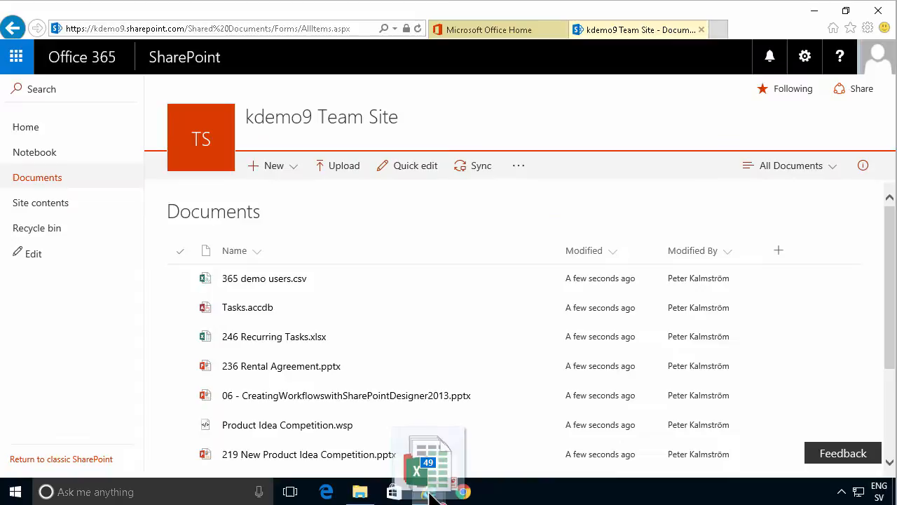
mouse_move(427, 491)
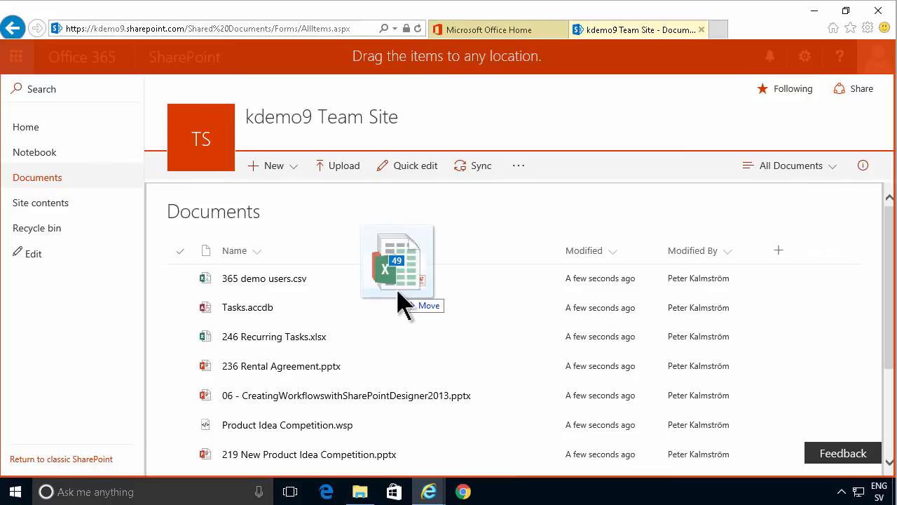
left_click_drag(398, 263, 435, 470)
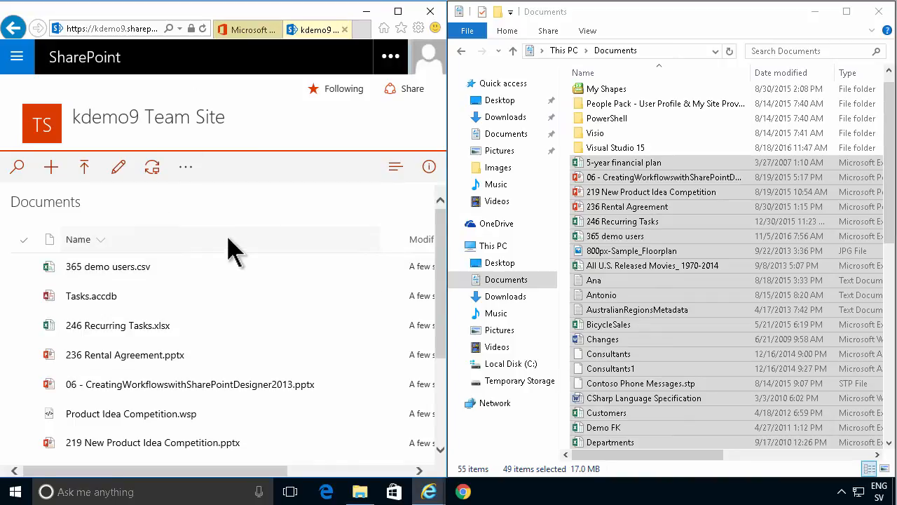
mouse_move(301, 288)
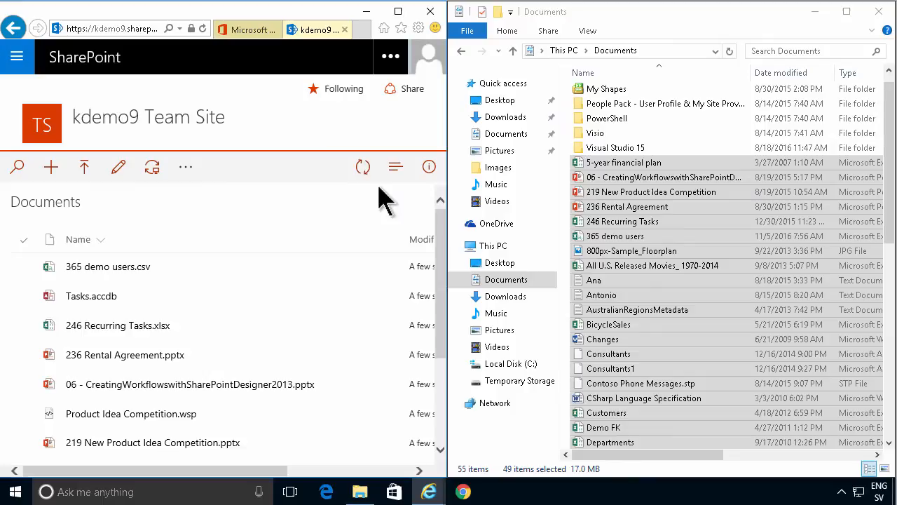
- Drop the selected files onto the Documents library to begin uploading 41 items
left_click(83, 166)
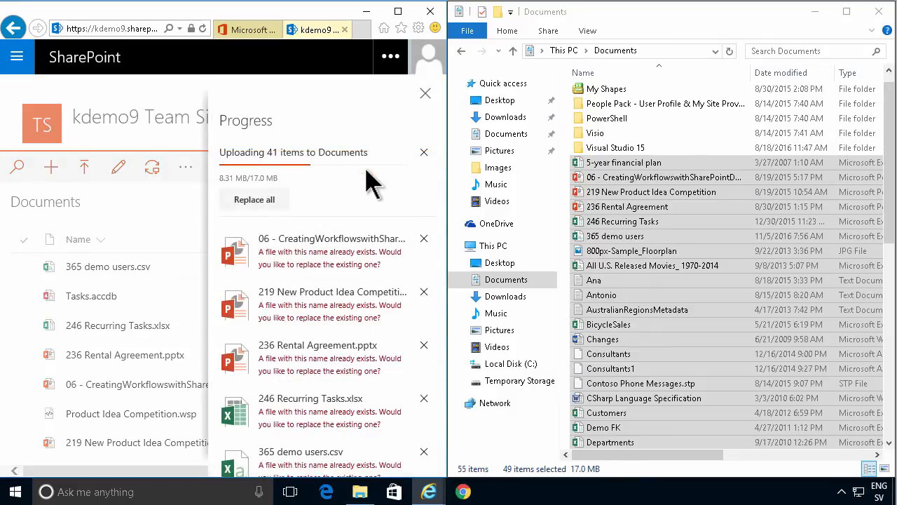
mouse_move(371, 214)
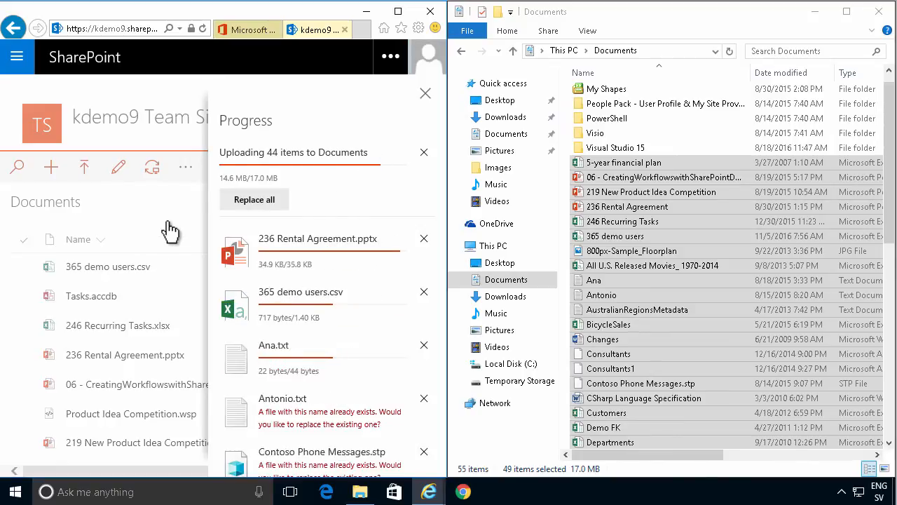
- Replace all duplicate files and dismiss the upload progress pane once finished
left_click(254, 199)
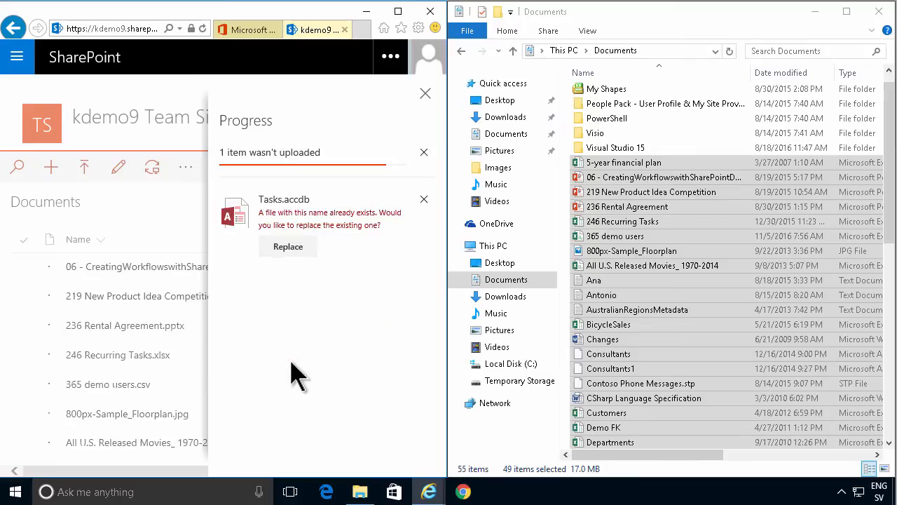
left_click(287, 246)
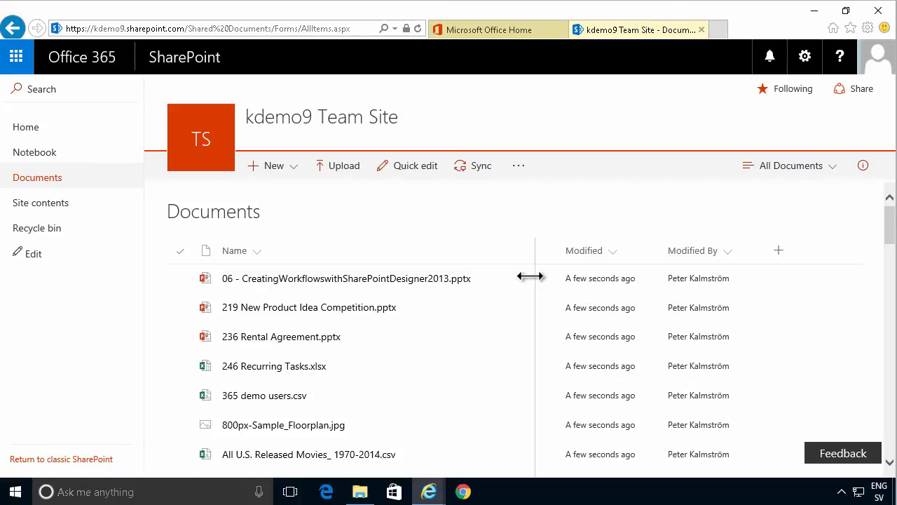
mouse_move(560, 313)
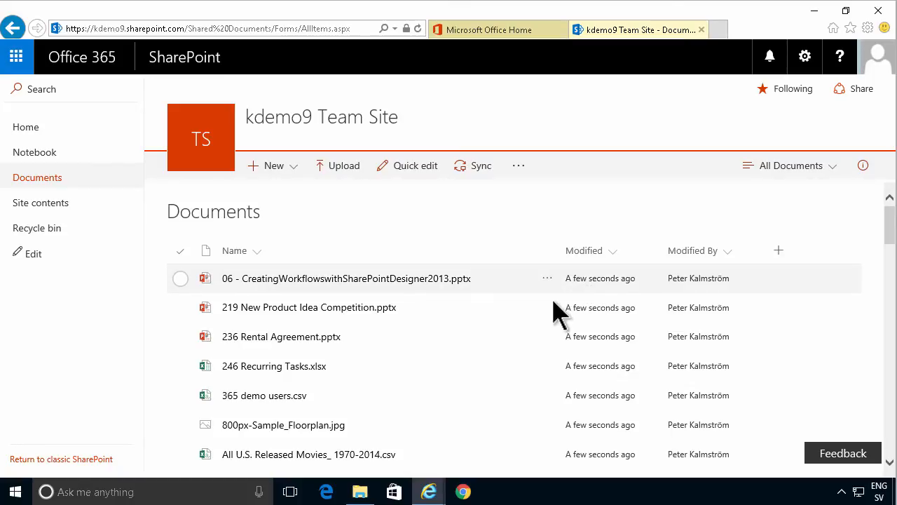
left_click(360, 491)
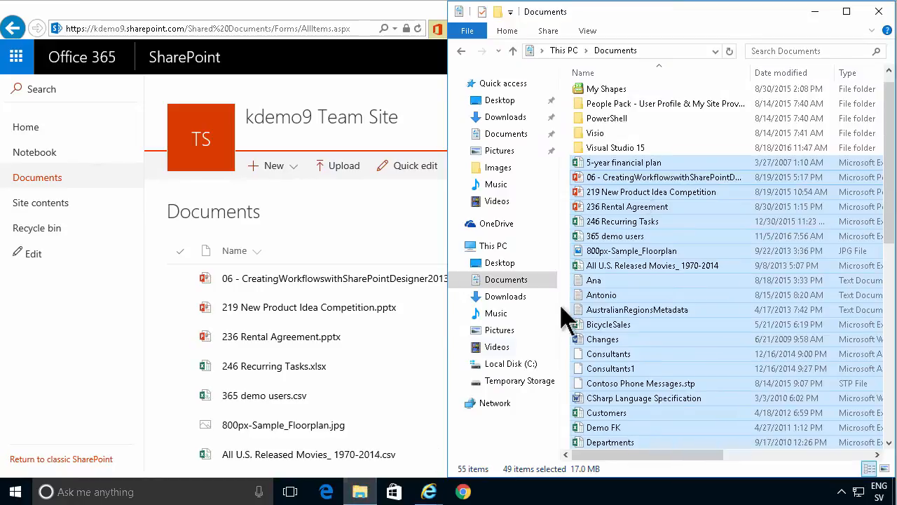
- Narrow the File Explorer selection to one file, then open the uploader's SharePoint profile card
left_click(846, 11)
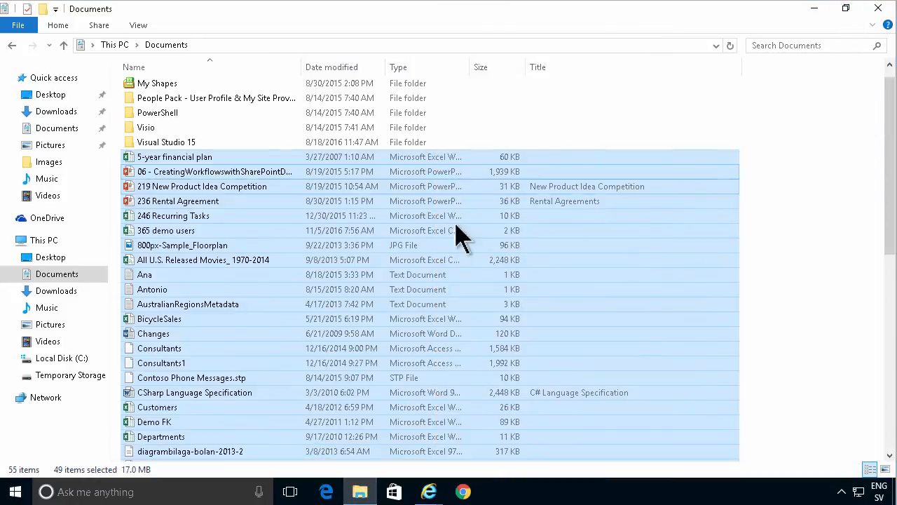
mouse_move(351, 365)
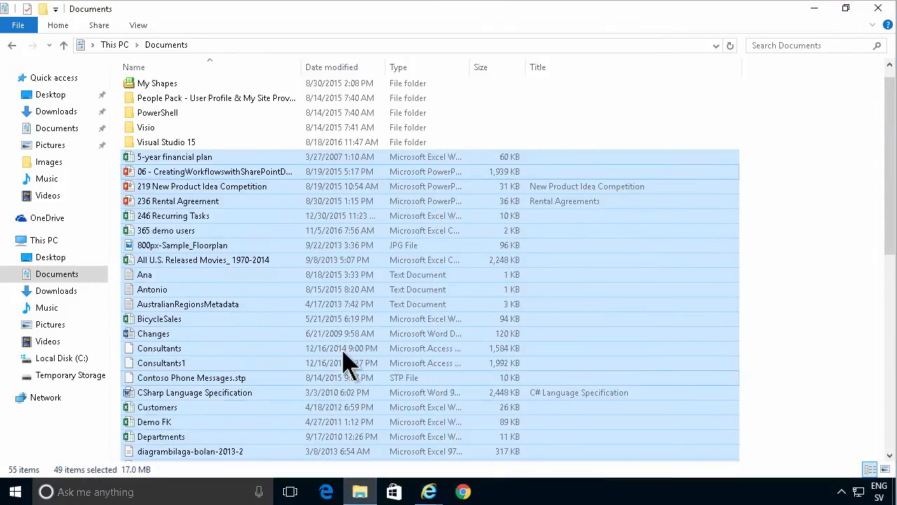
left_click(190, 377)
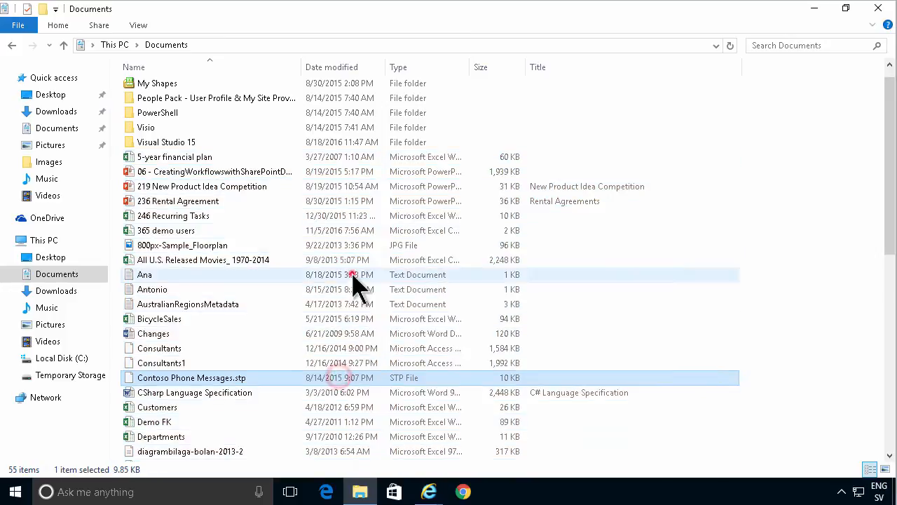
left_click(202, 186)
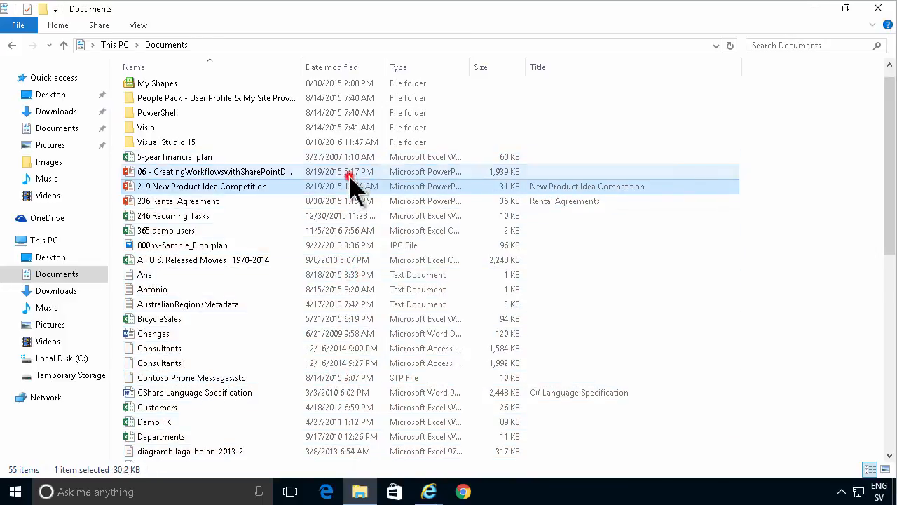
left_click(215, 171)
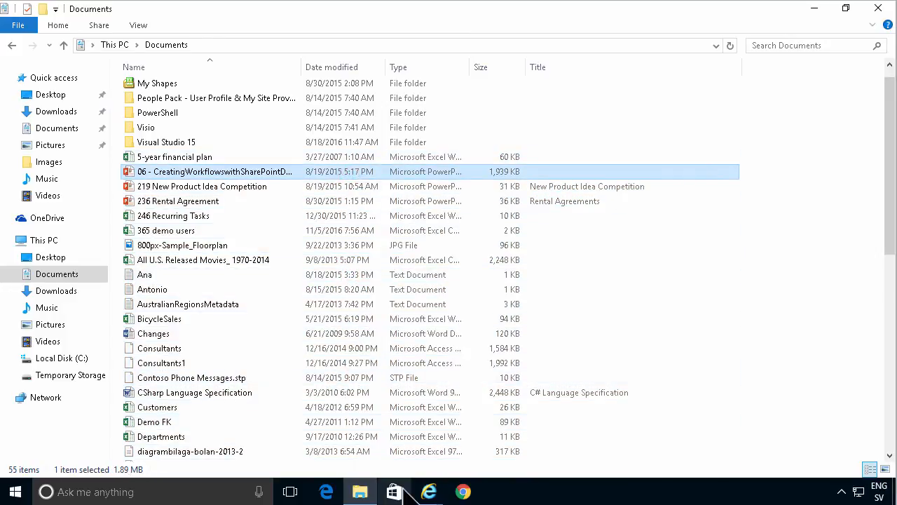
left_click(428, 491)
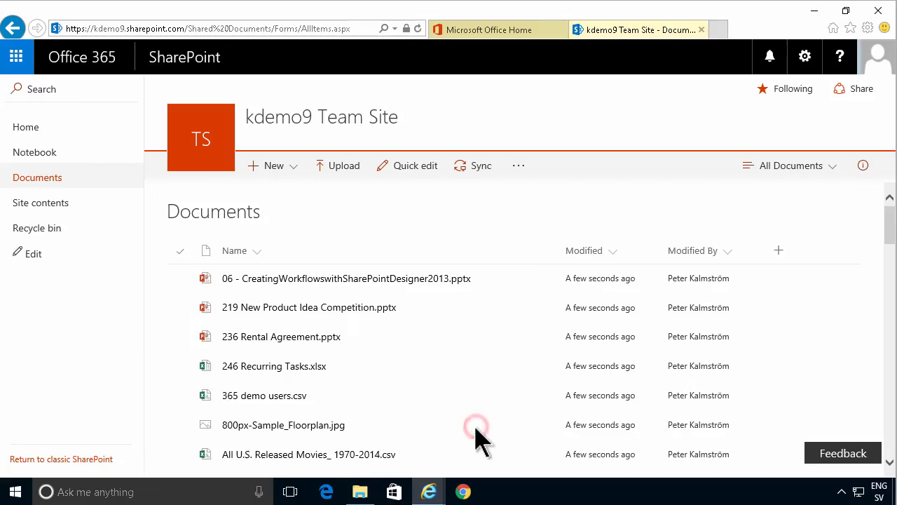
mouse_move(603, 424)
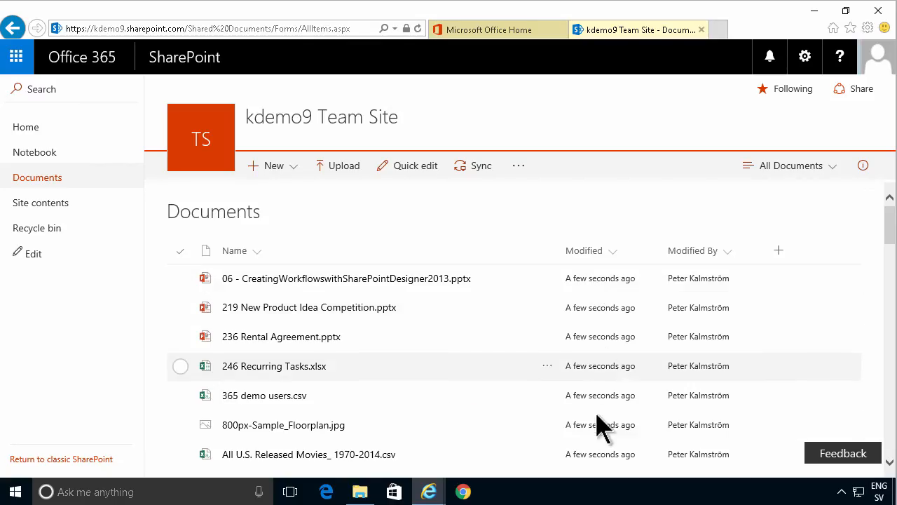
mouse_move(699, 279)
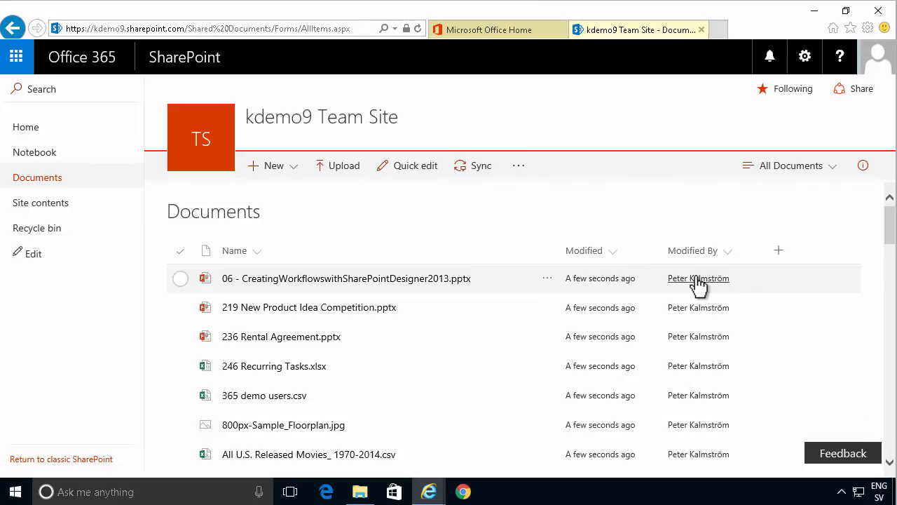
mouse_move(698, 425)
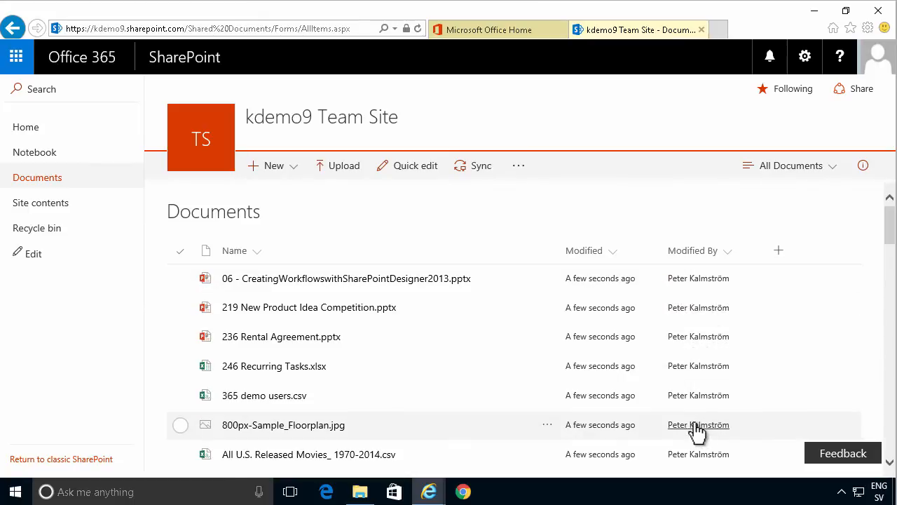
left_click(698, 424)
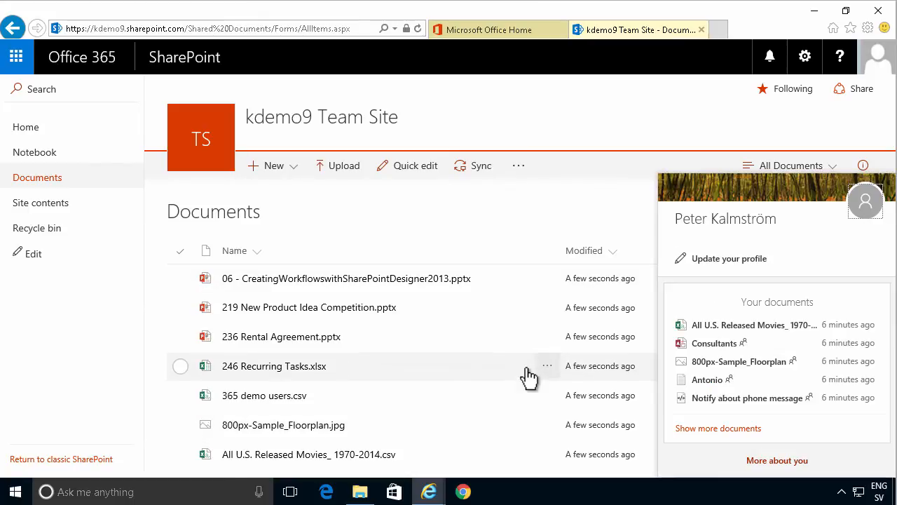
mouse_move(519, 385)
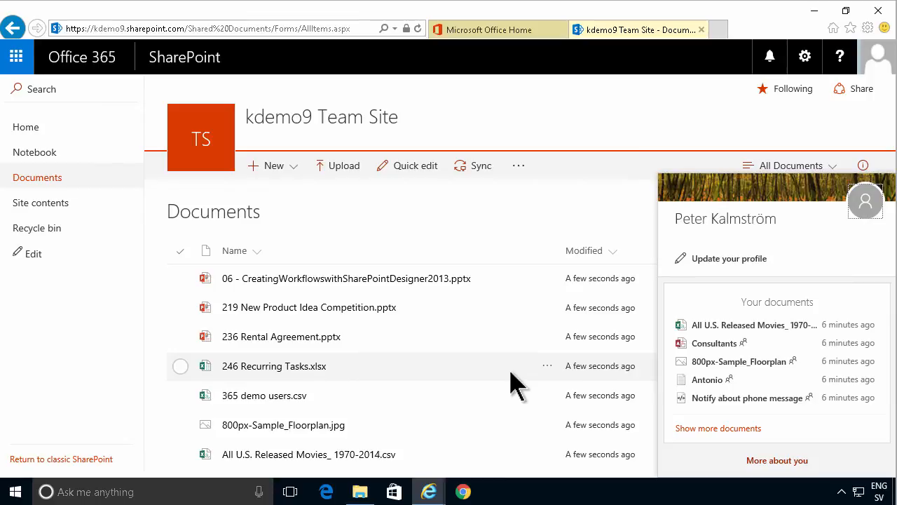